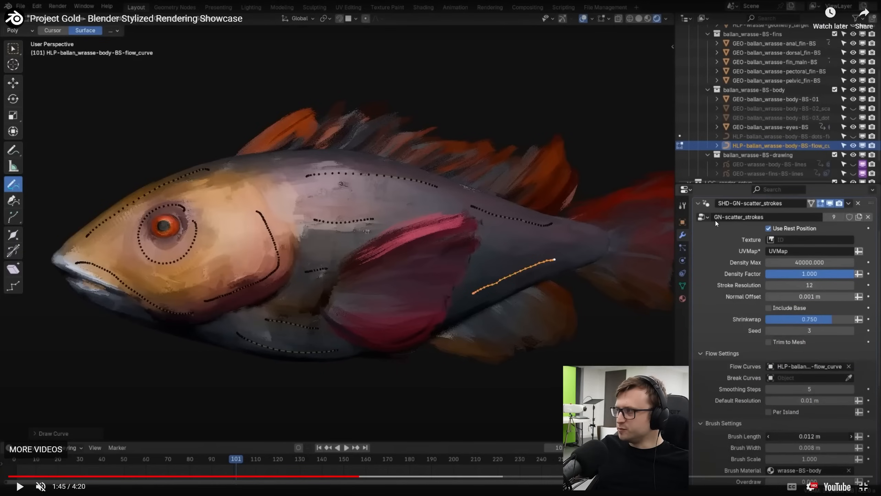
mouse_move(487, 283)
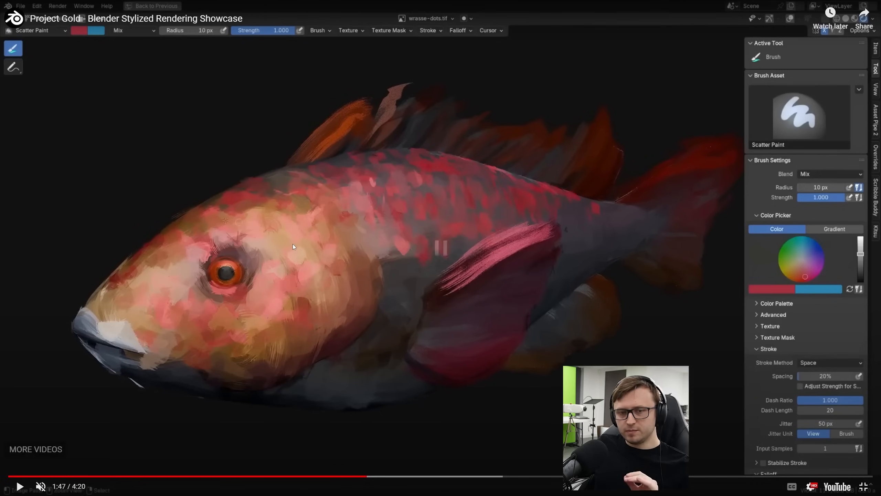
Step: Continue the Project Gold showcase to the geometry-nodes coral model around 1:53
click(20, 486)
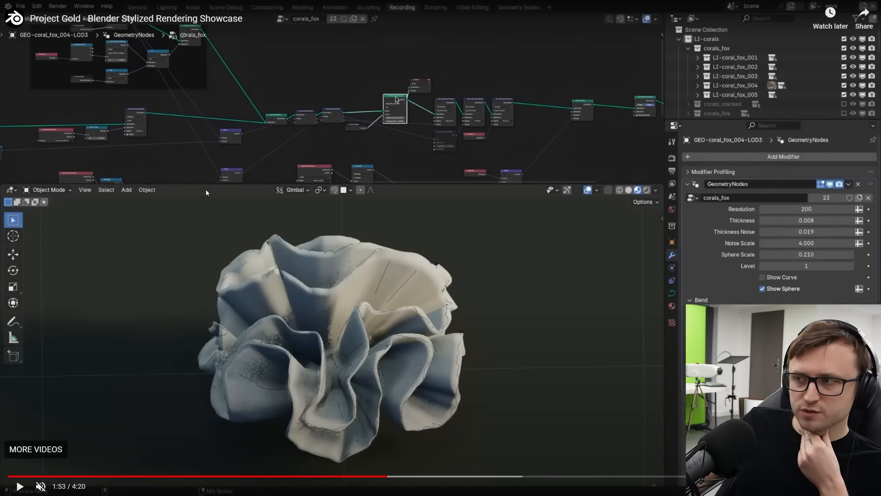
mouse_move(332, 251)
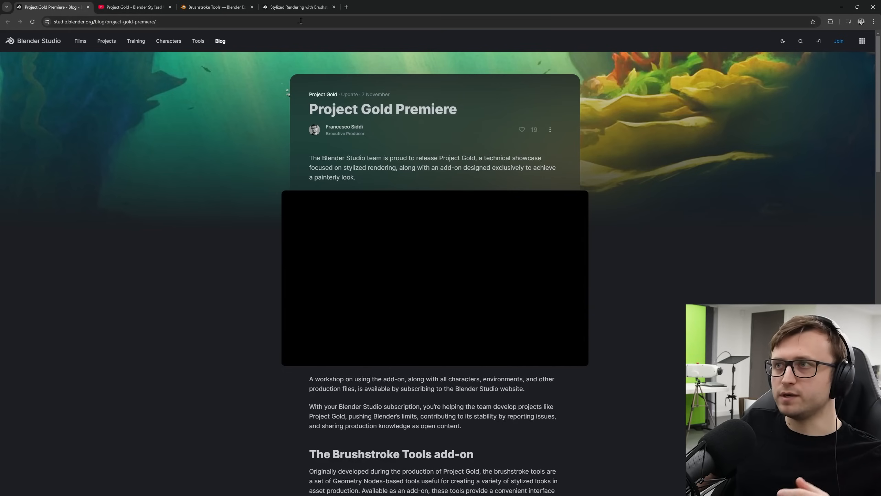
Step: View the Brushstroke Tools fish render, then the workshop supercut video, in the add-on gallery
click(215, 6)
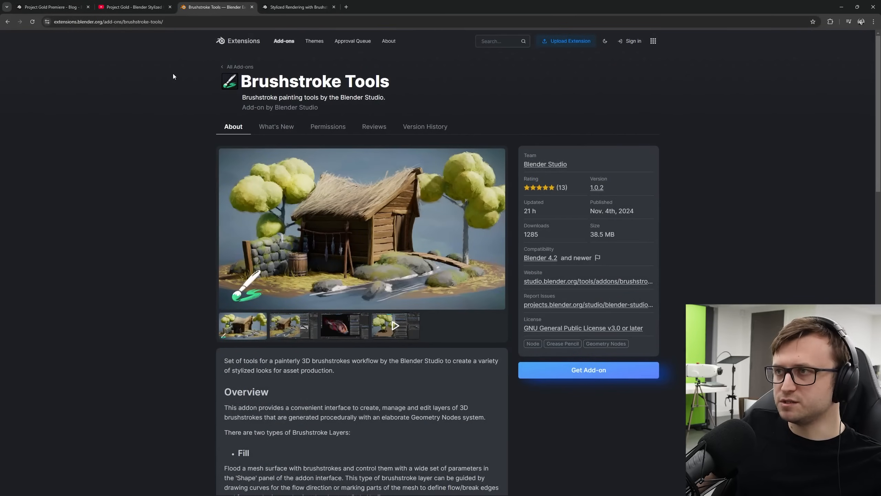
scroll(down, 3)
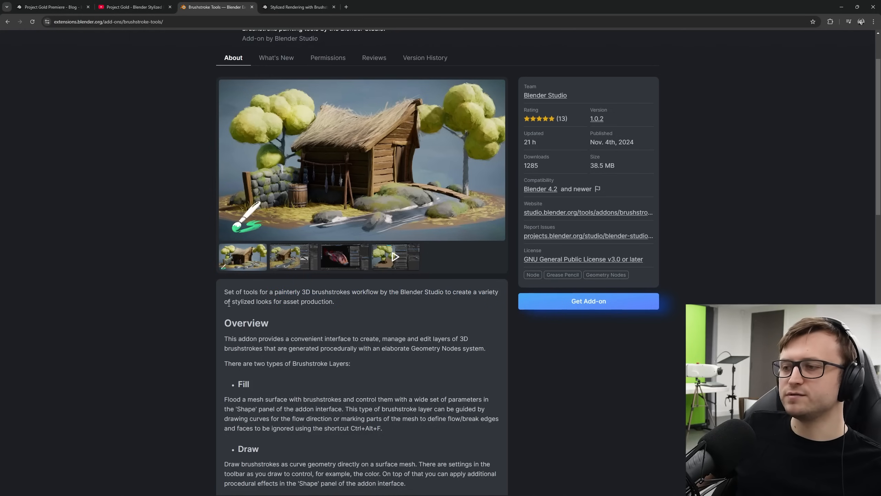
click(344, 256)
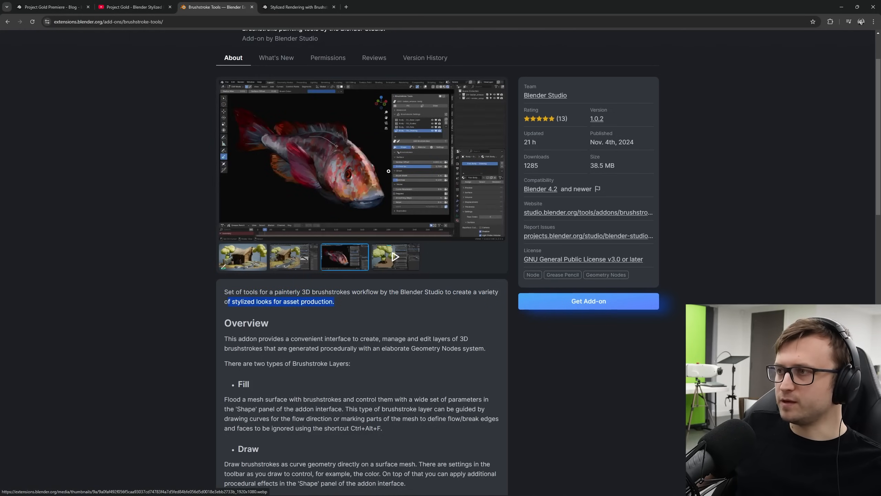
click(344, 257)
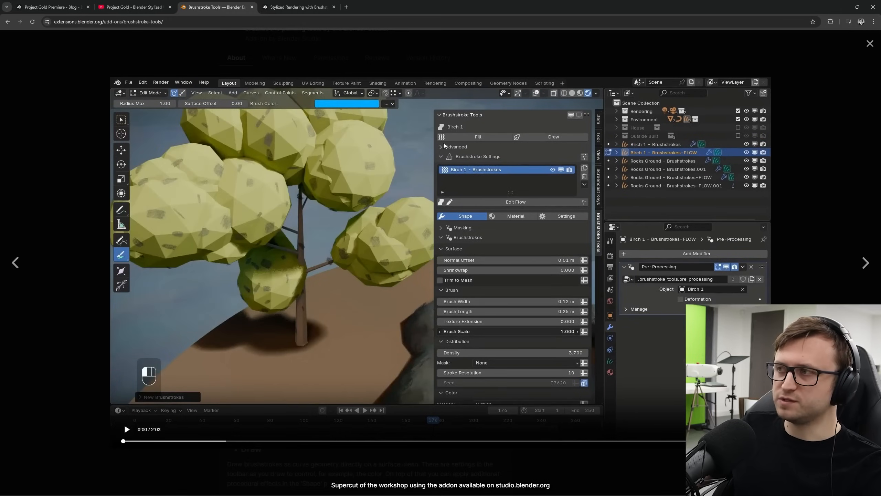
mouse_move(446, 175)
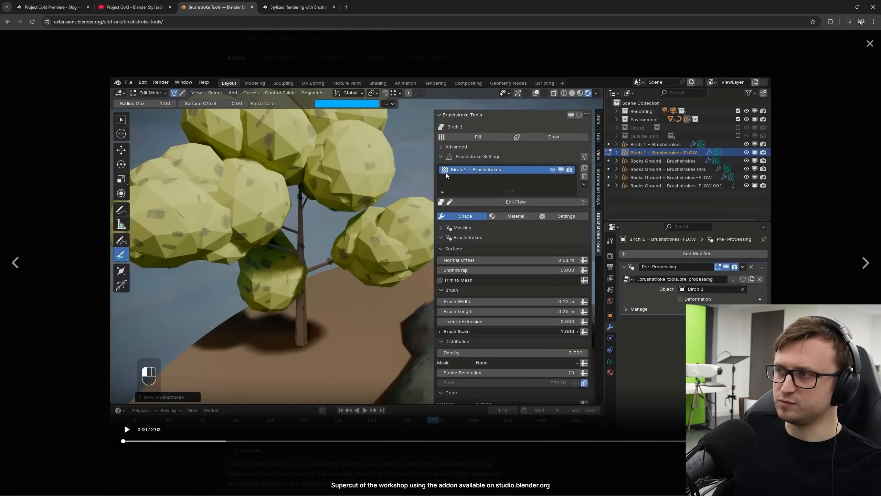
mouse_move(485, 170)
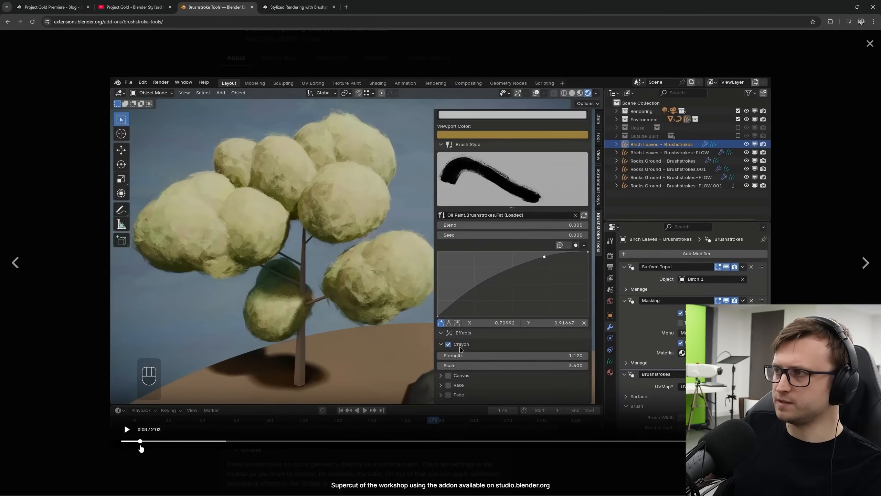
mouse_move(466, 201)
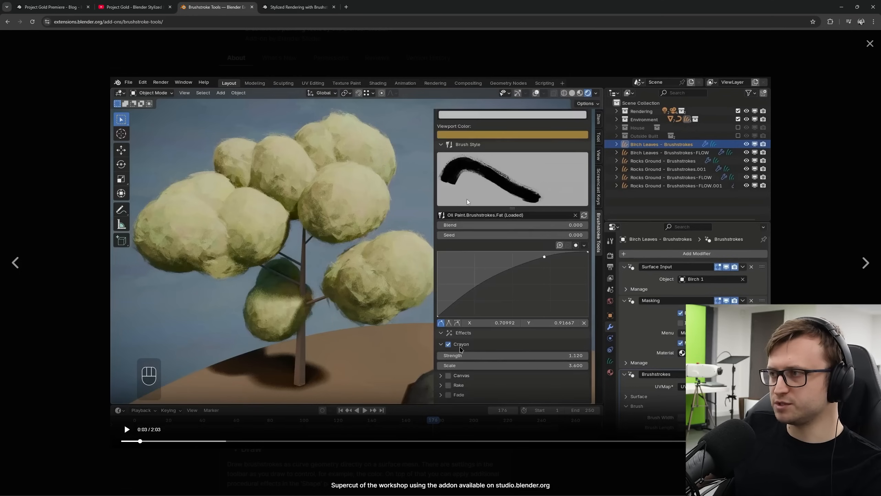
mouse_move(381, 362)
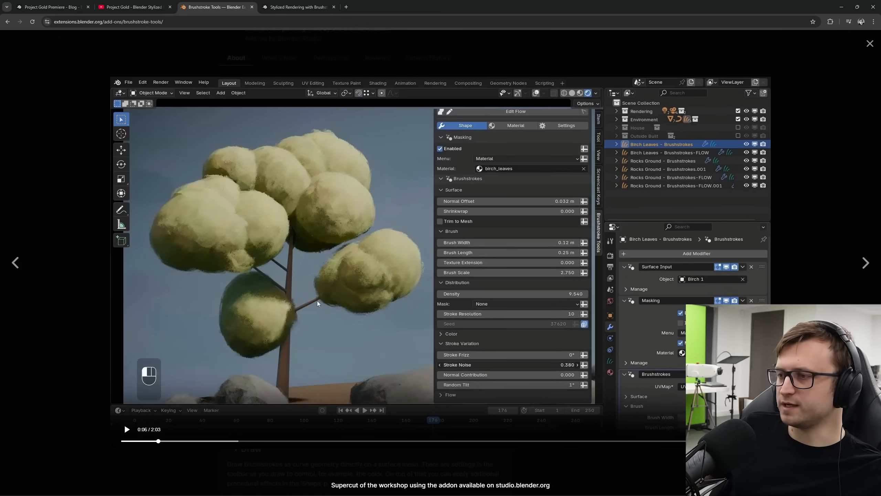
mouse_move(332, 297)
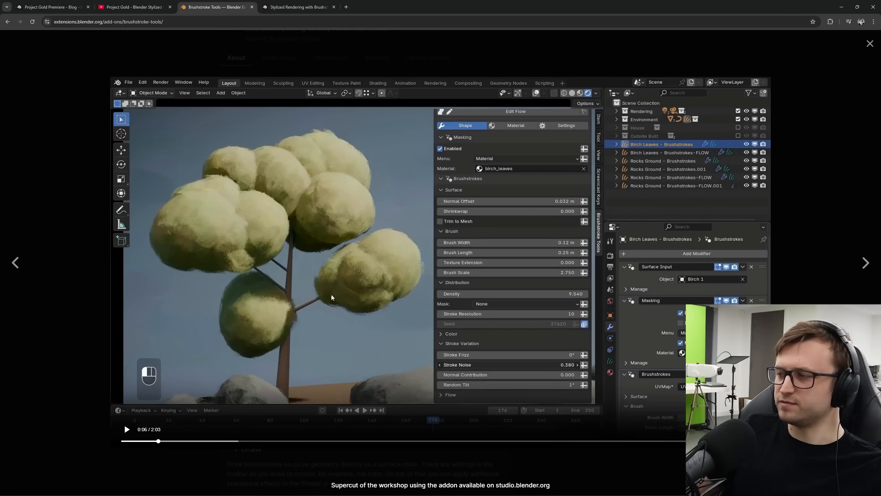
mouse_move(468, 370)
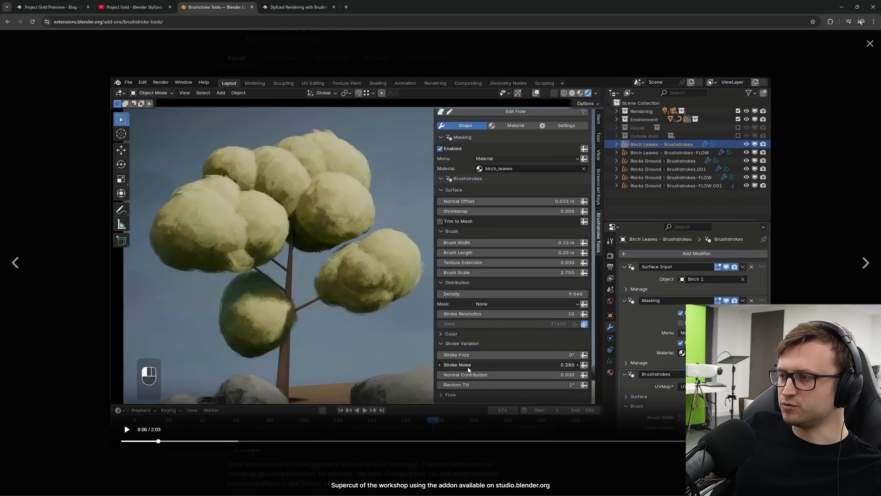
mouse_move(499, 347)
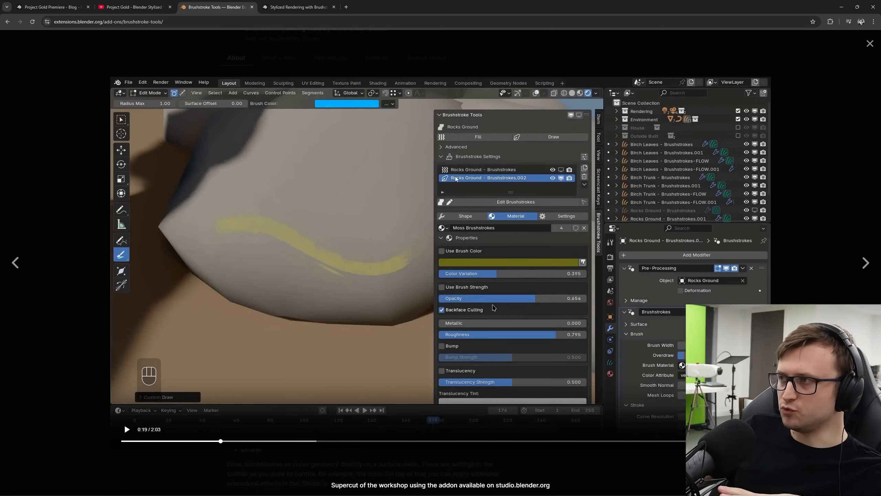
click(465, 216)
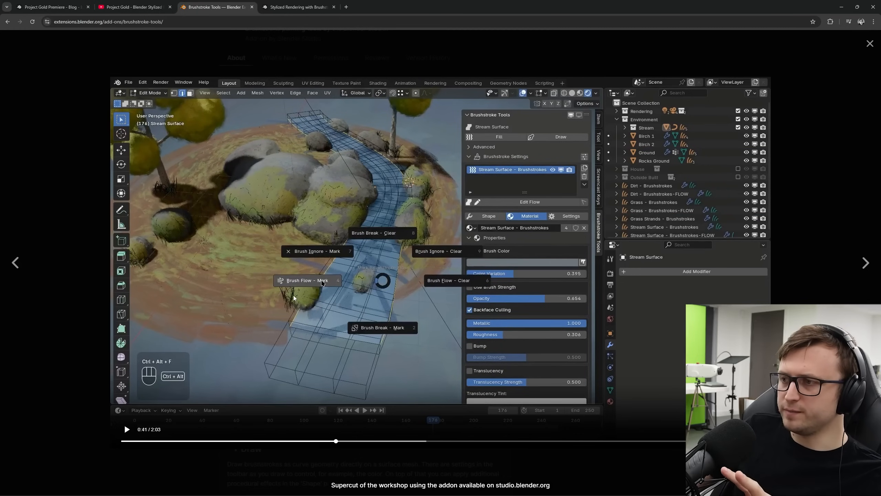
mouse_move(323, 285)
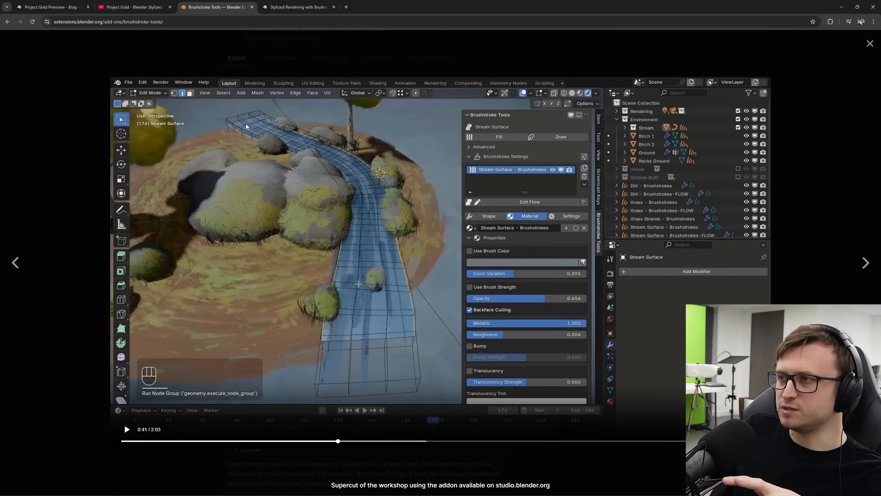
mouse_move(274, 128)
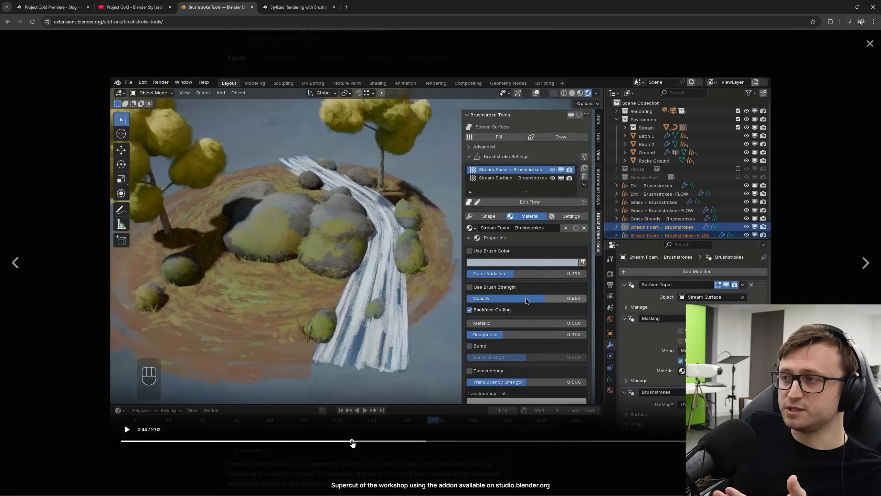
click(489, 216)
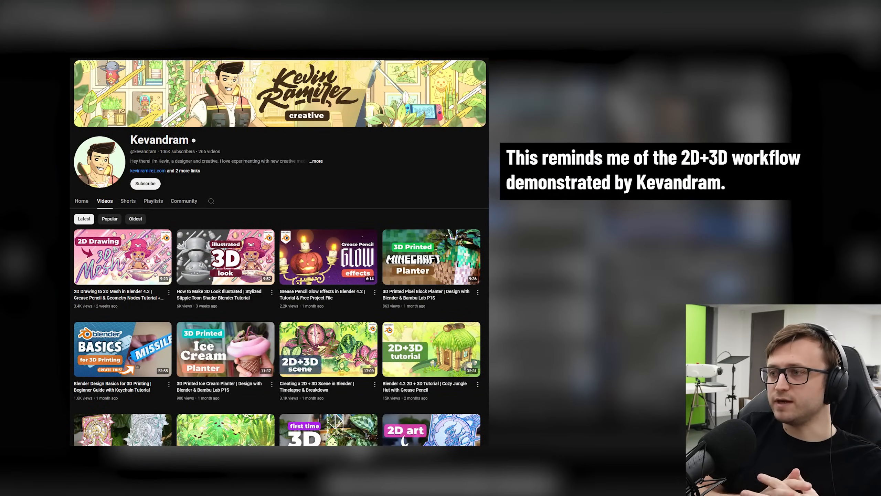
click(216, 7)
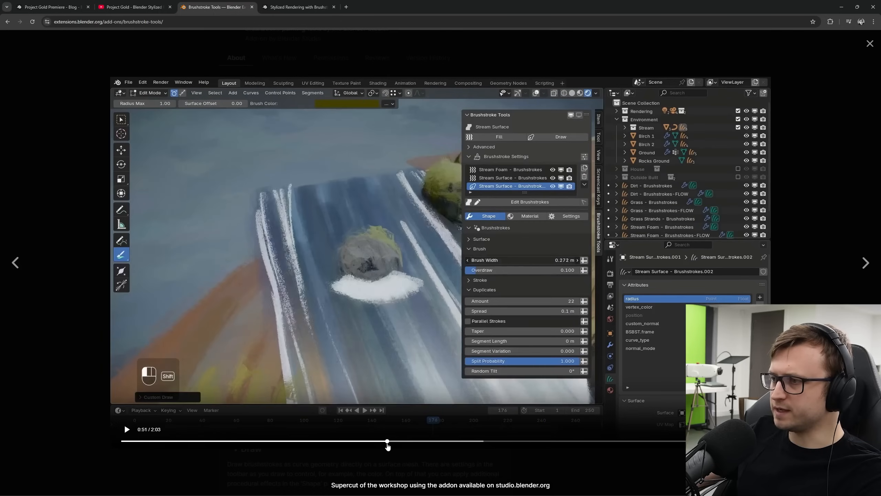
Step: Skip the supercut ahead to the bridge scene near 1:17, then switch to the Stylized Rendering with Brushstrokes workshop page
click(126, 429)
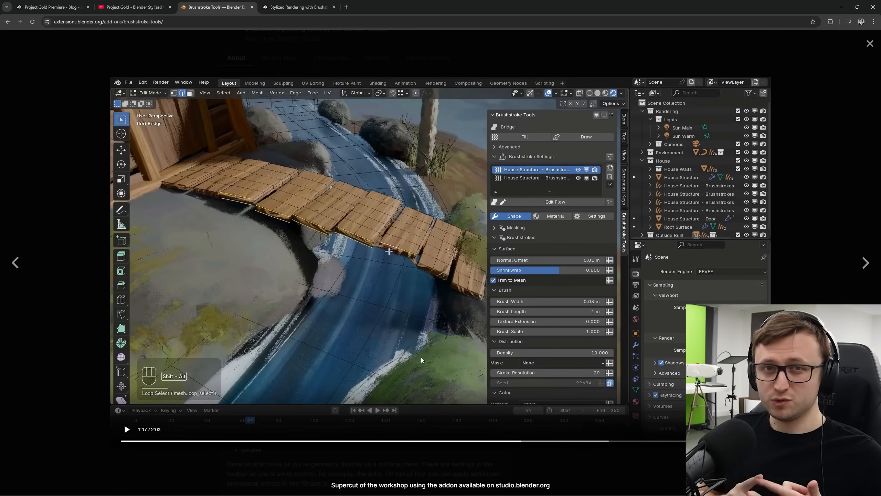
mouse_move(539, 281)
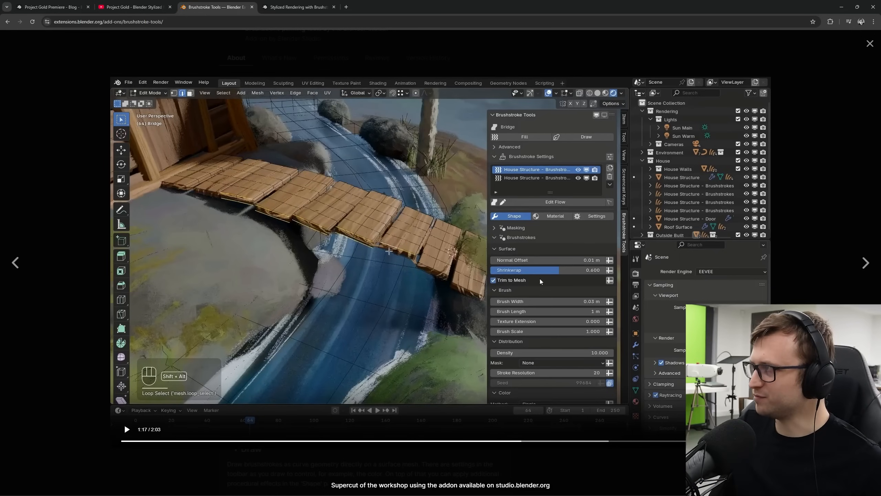
click(297, 7)
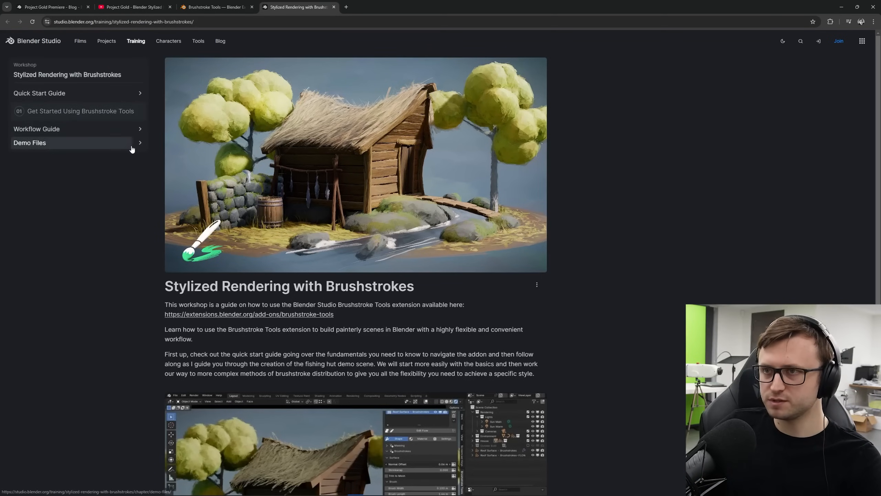
Step: Scrub the workshop's embedded two-minute supercut to its stone wall section
scroll(down, 3)
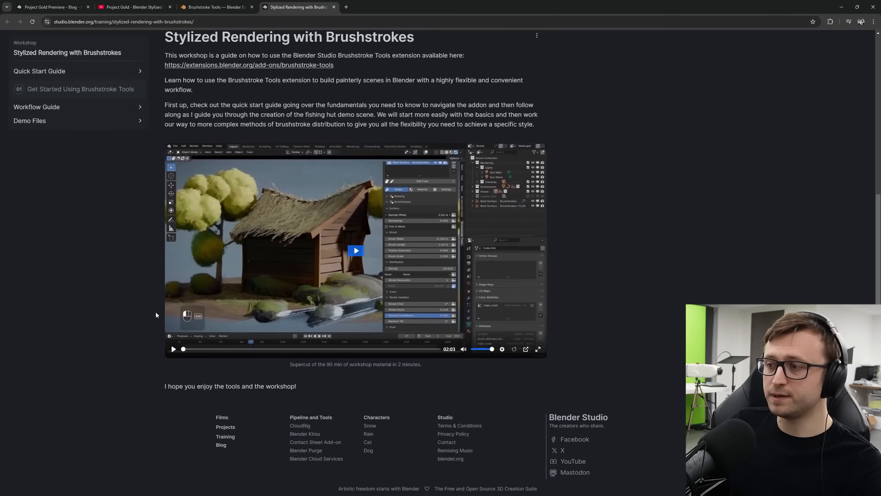
scroll(up, 3)
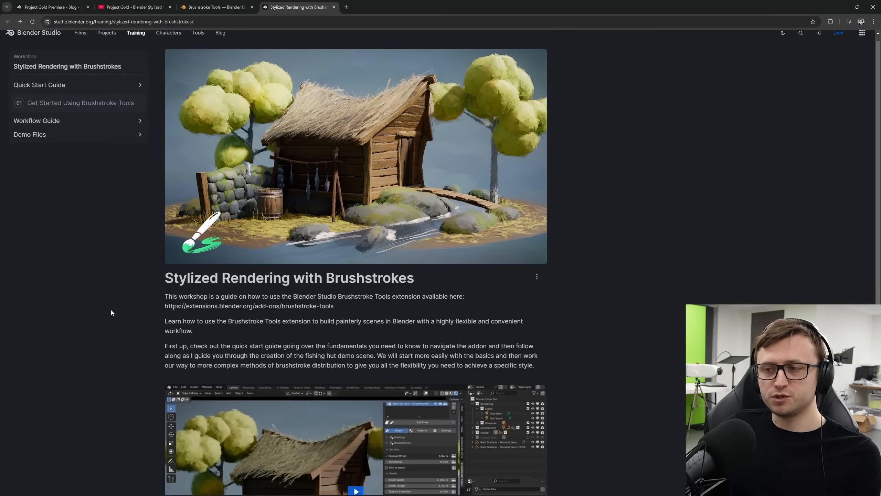
scroll(down, 3)
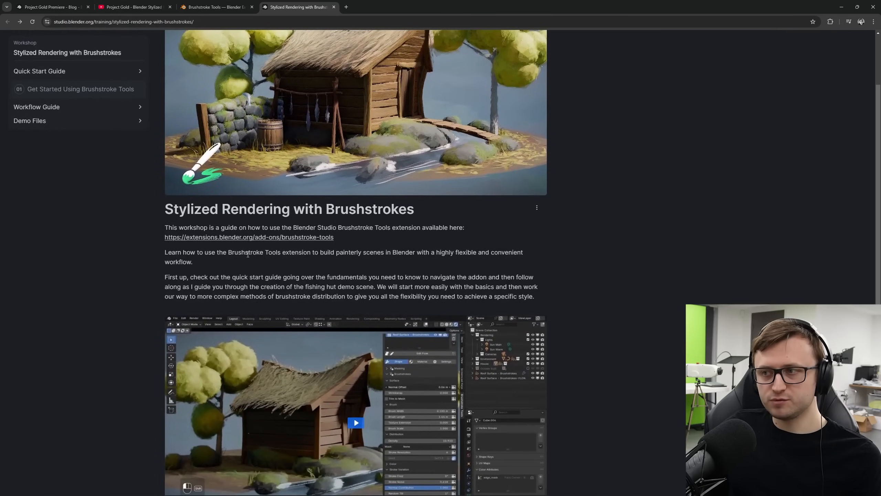
mouse_move(328, 259)
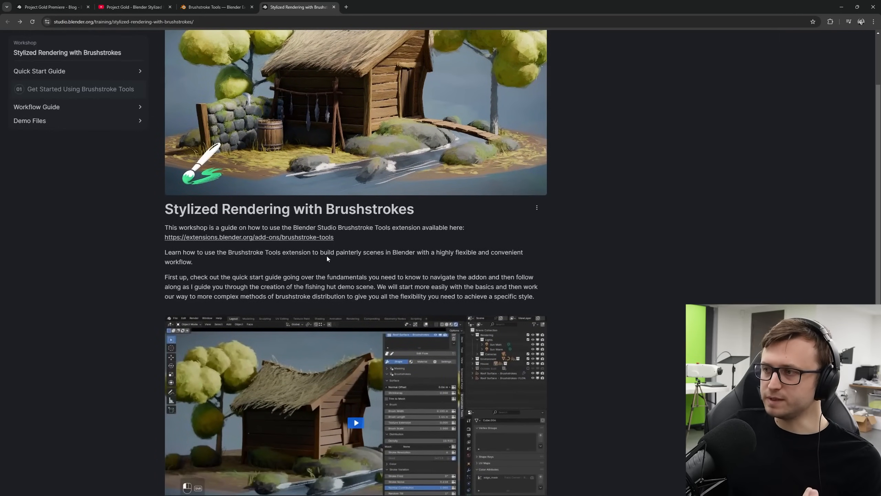
mouse_move(201, 264)
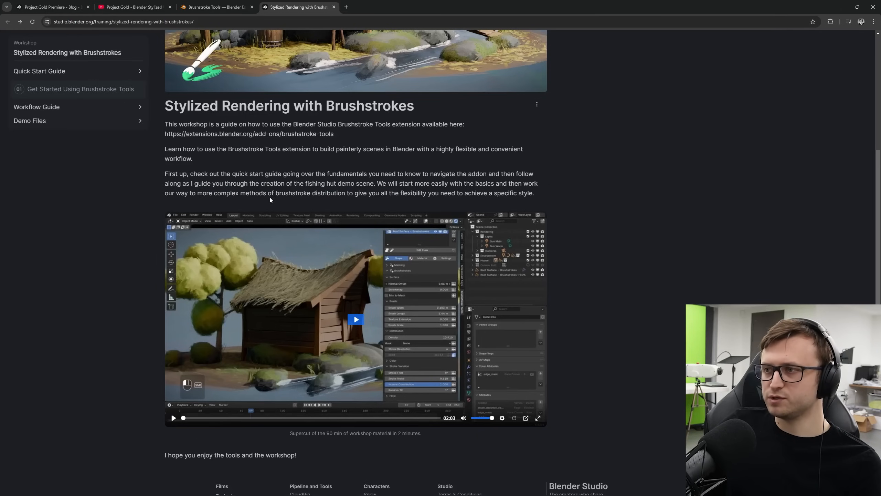
mouse_move(370, 202)
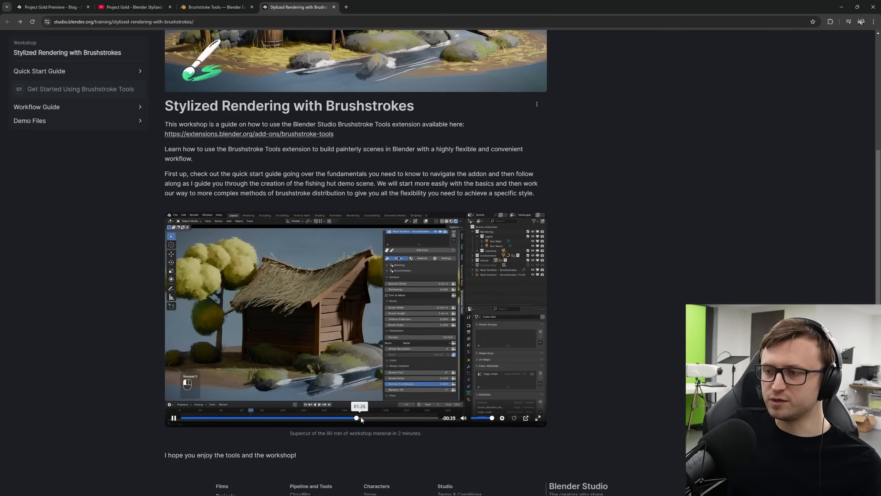
click(273, 417)
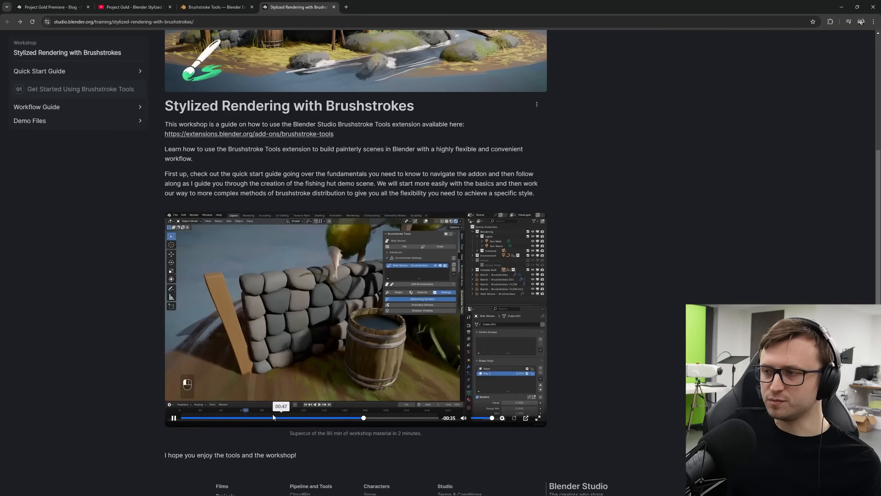
Step: Return to the Project Gold showcase video on YouTube, showing the whale model
scroll(up, 3)
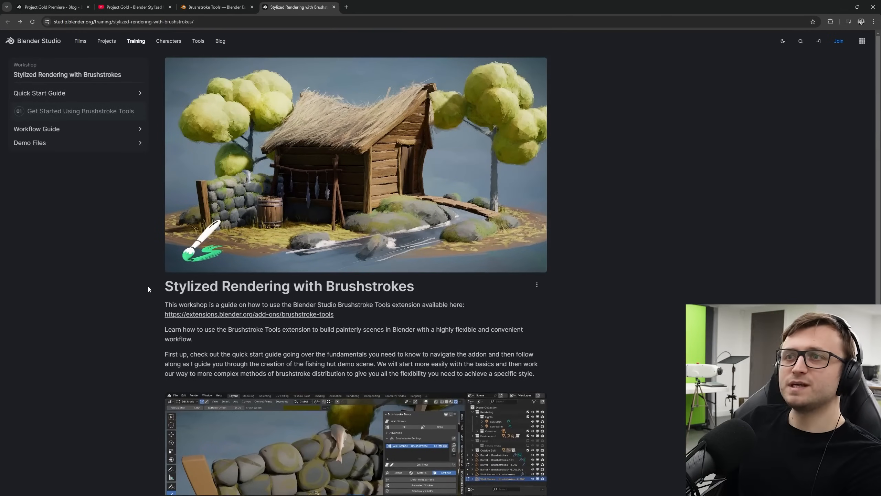
click(133, 7)
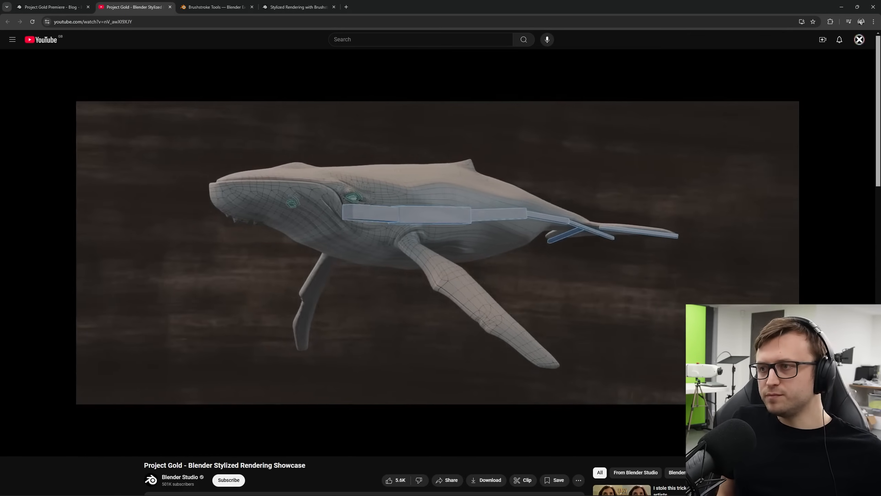